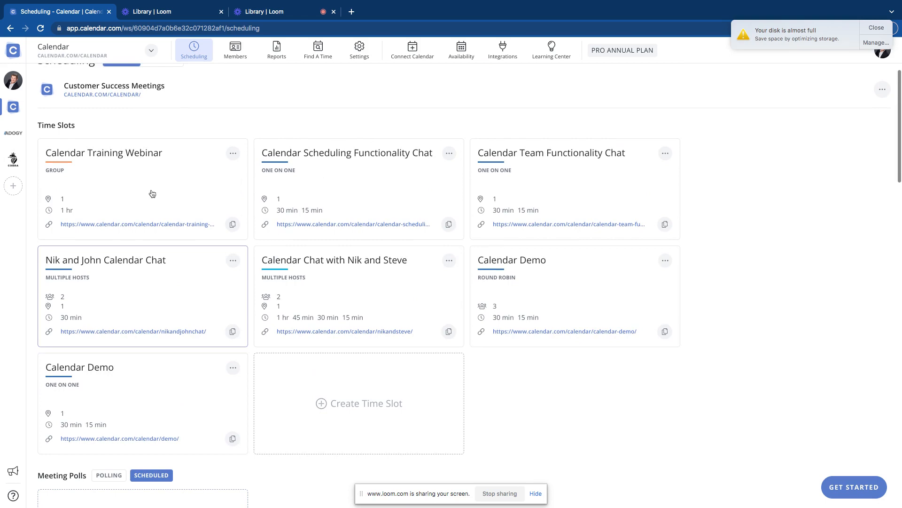
- Scroll to the Meeting Polls section and start a new meeting poll
scroll(down, 3)
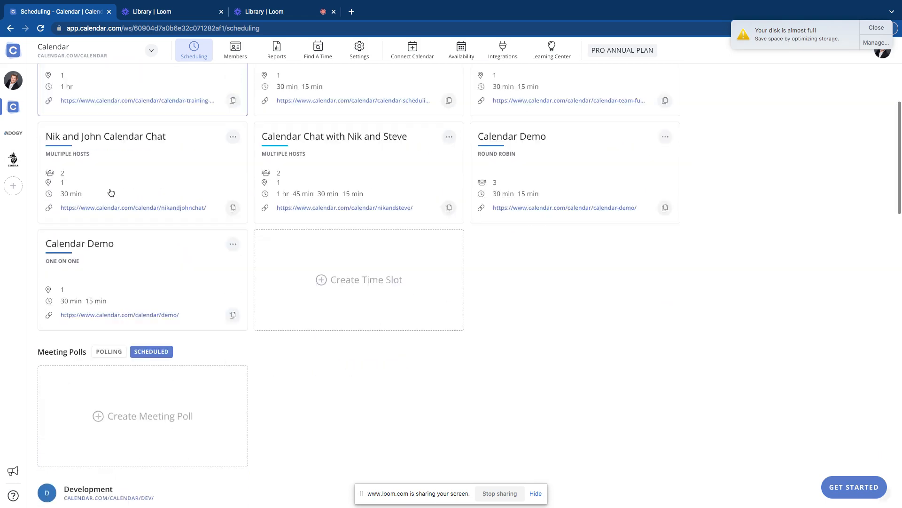
scroll(down, 3)
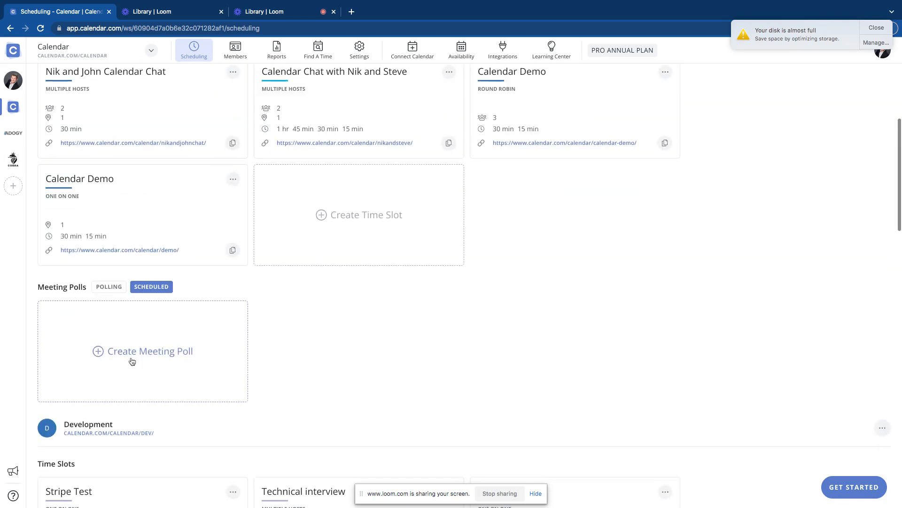
scroll(down, 3)
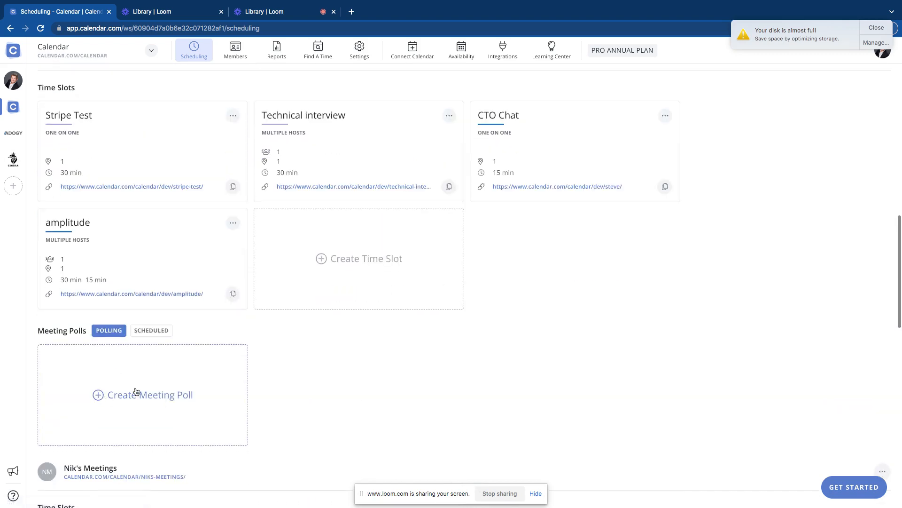
scroll(down, 3)
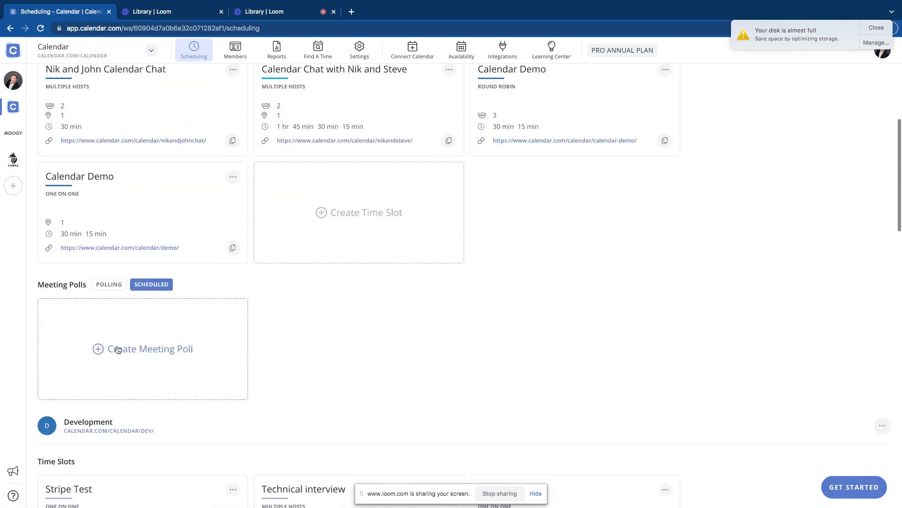
click(150, 348)
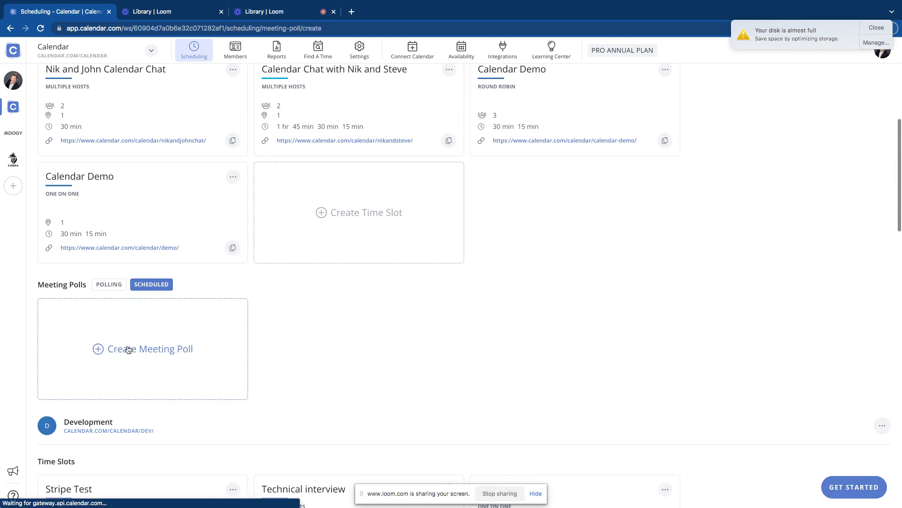
- Title the poll 'Test Meeting' and change its link slug to 'test'
click(150, 349)
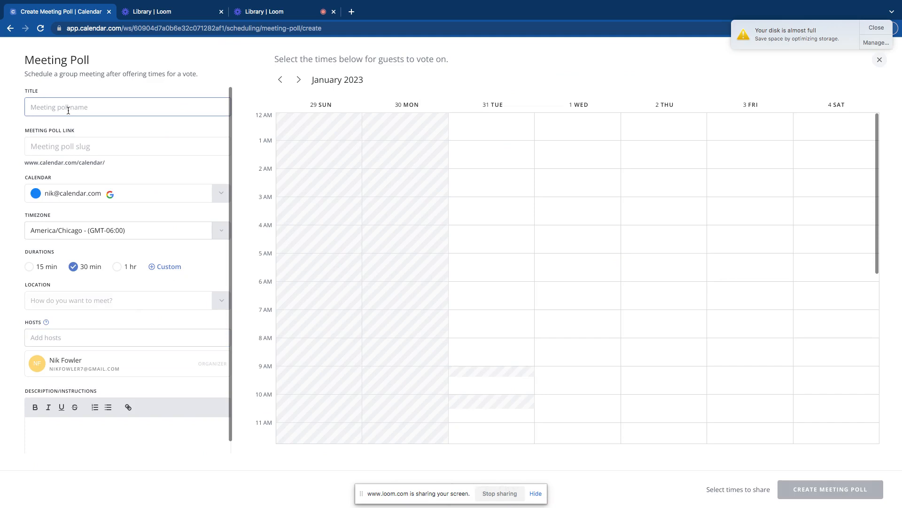
text(Test Me)
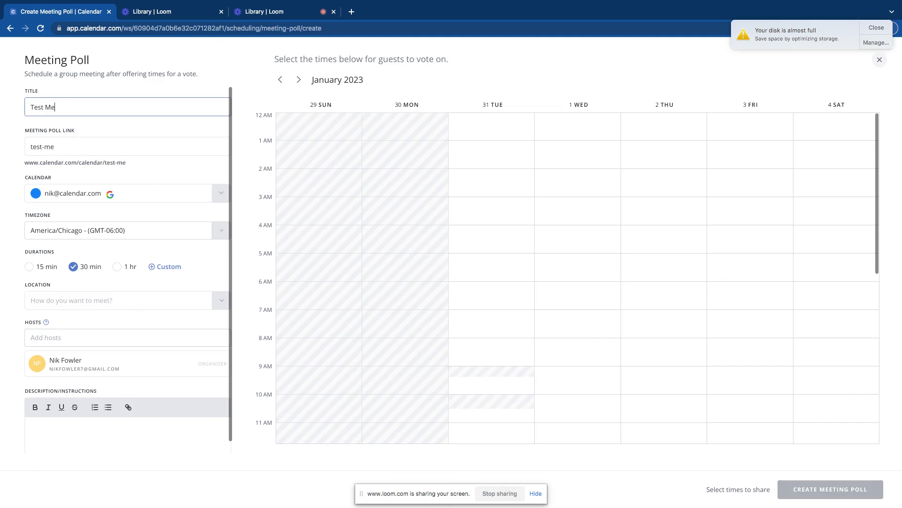
text(eting)
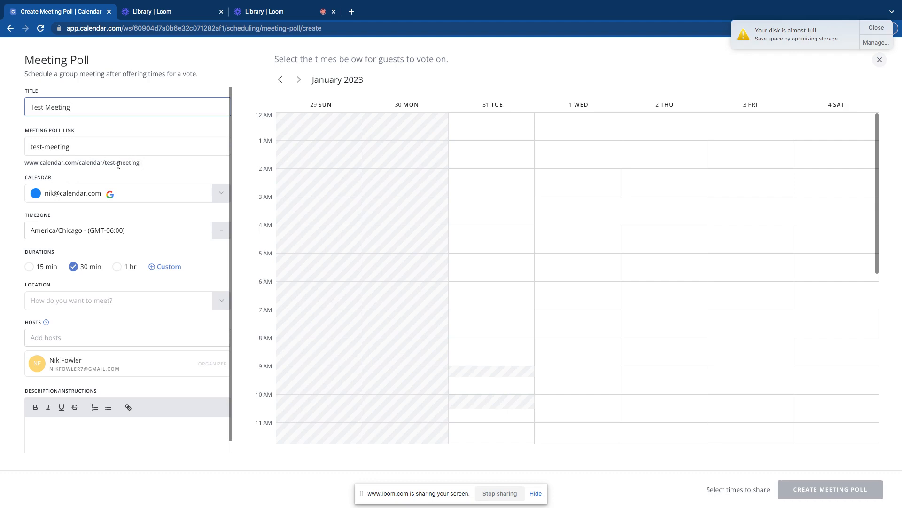
double_click(121, 163)
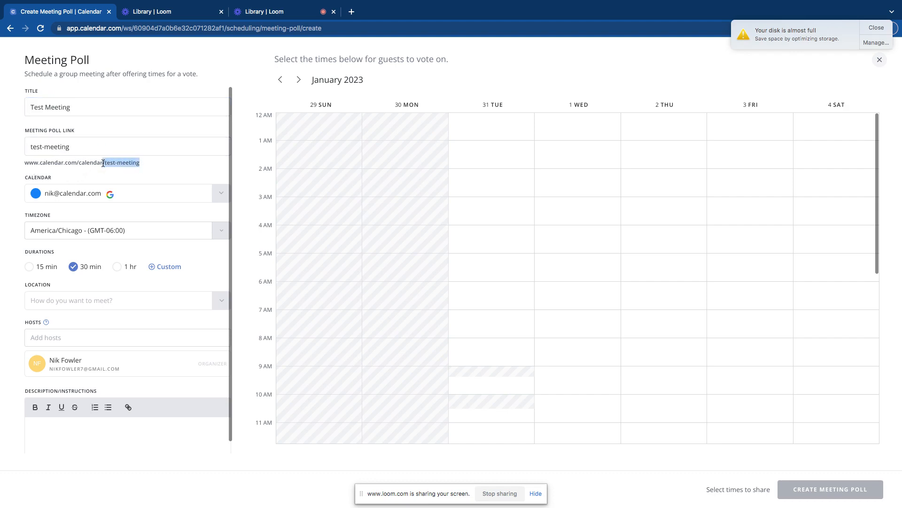
click(126, 146)
text(test)
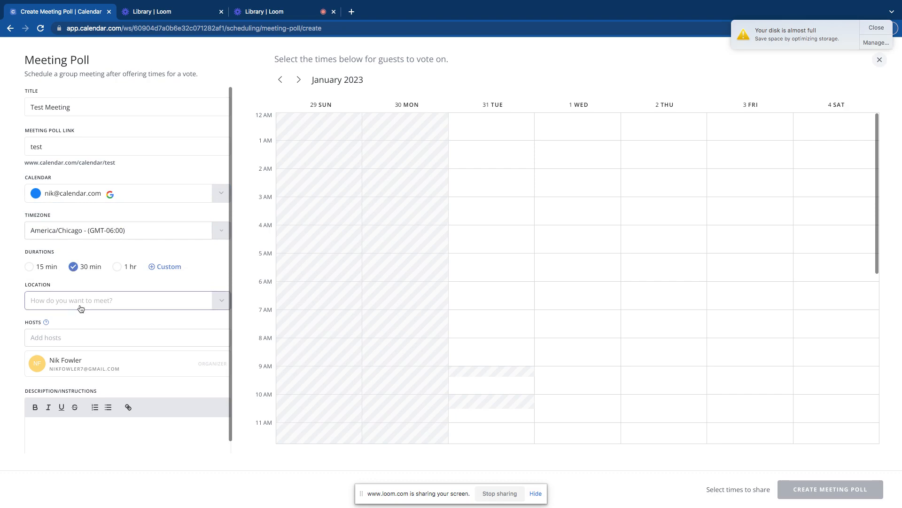
- Choose Zoom from the Location dropdown
click(126, 300)
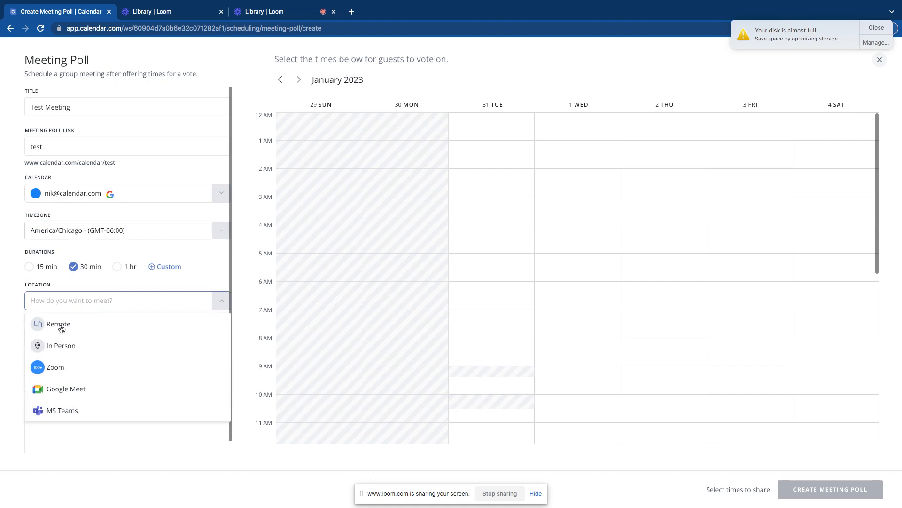
mouse_move(60, 350)
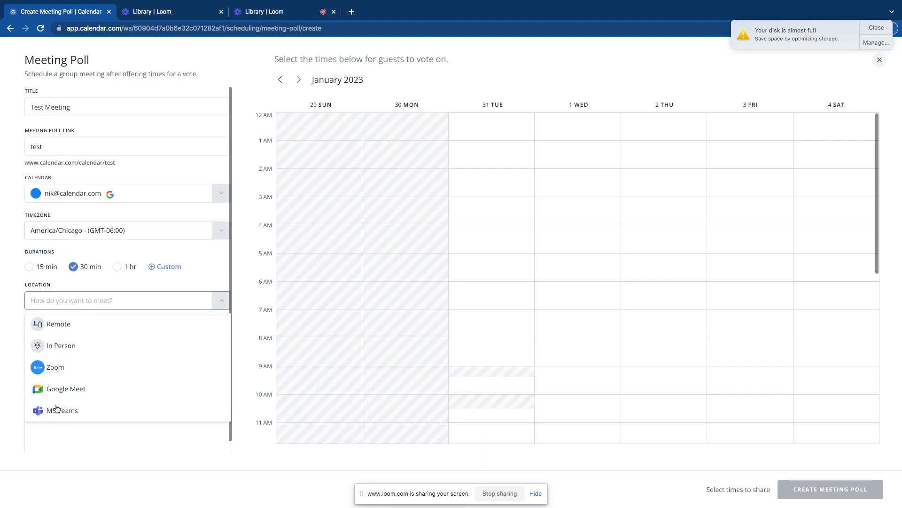
mouse_move(81, 371)
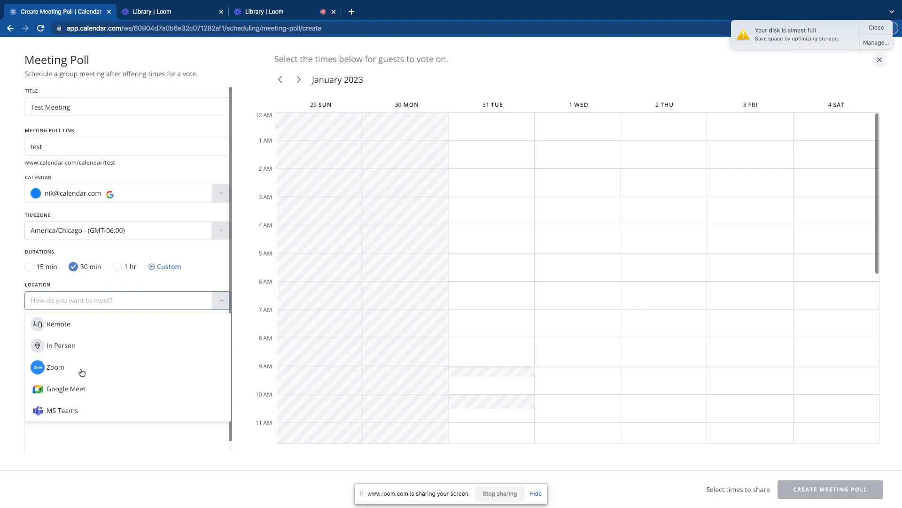
click(56, 367)
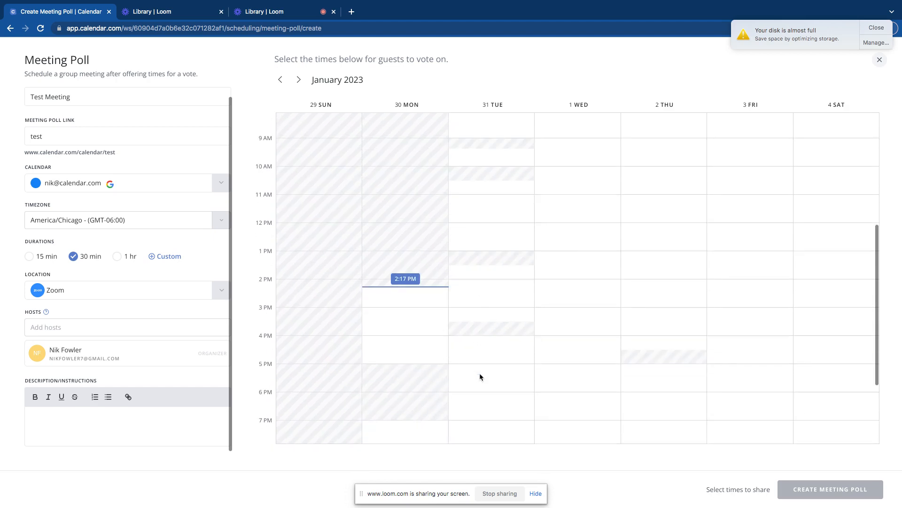
- Add Steve Gickling as a second host from the 's' suggestions
scroll(down, 3)
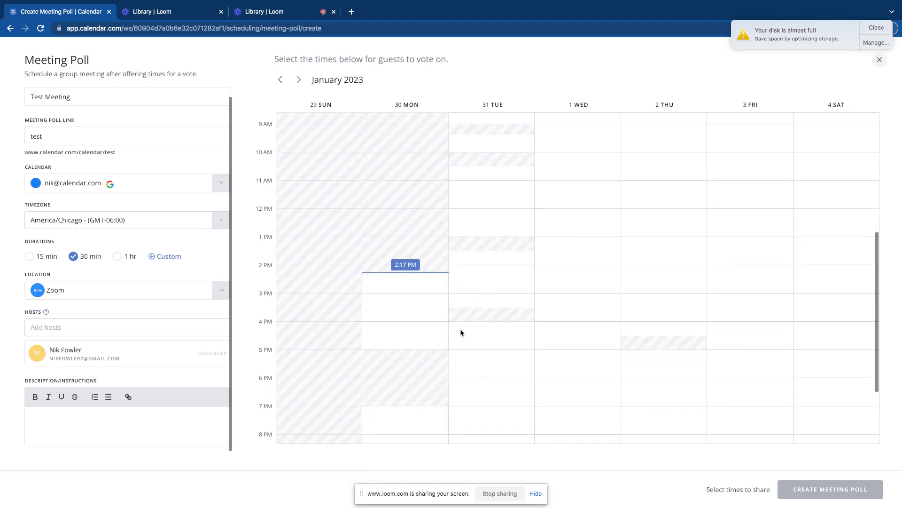
text(s)
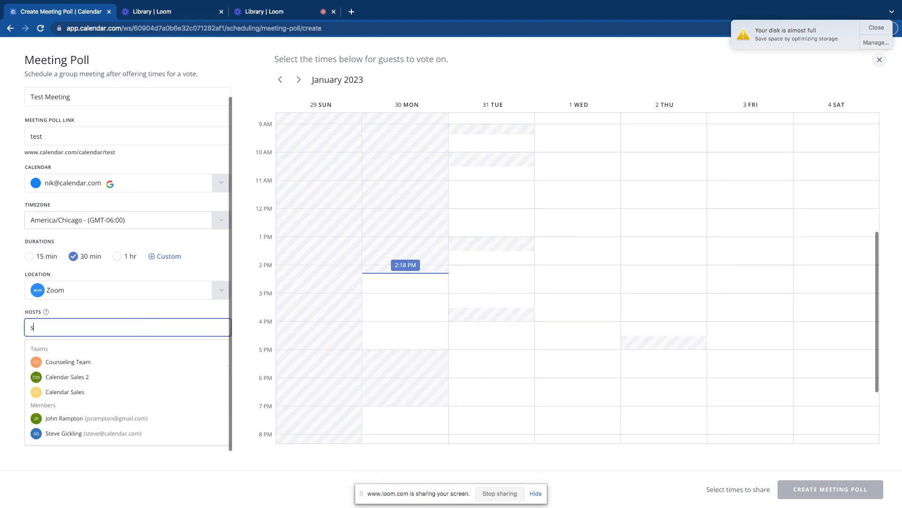
click(93, 433)
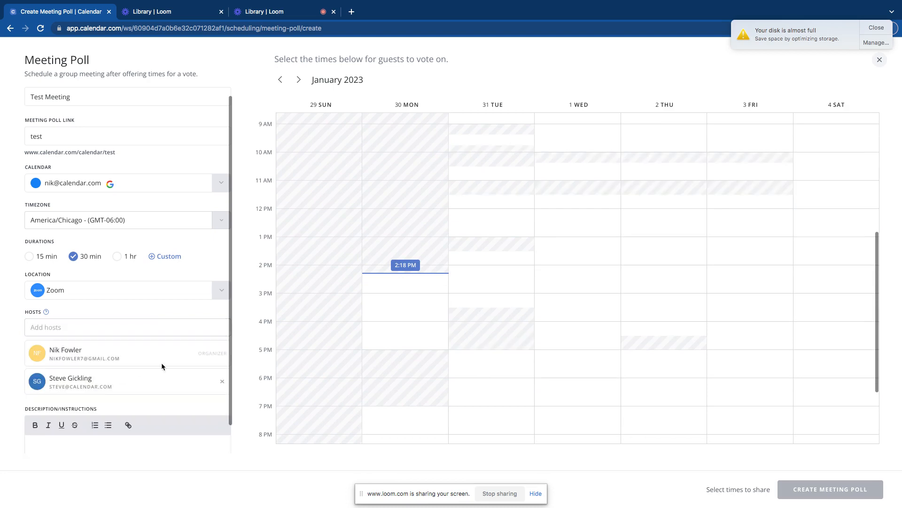
mouse_move(522, 311)
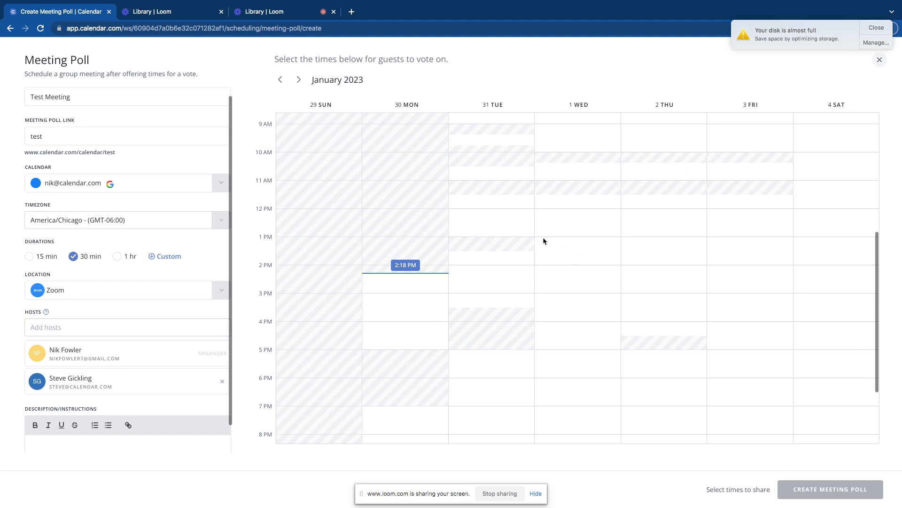
mouse_move(489, 238)
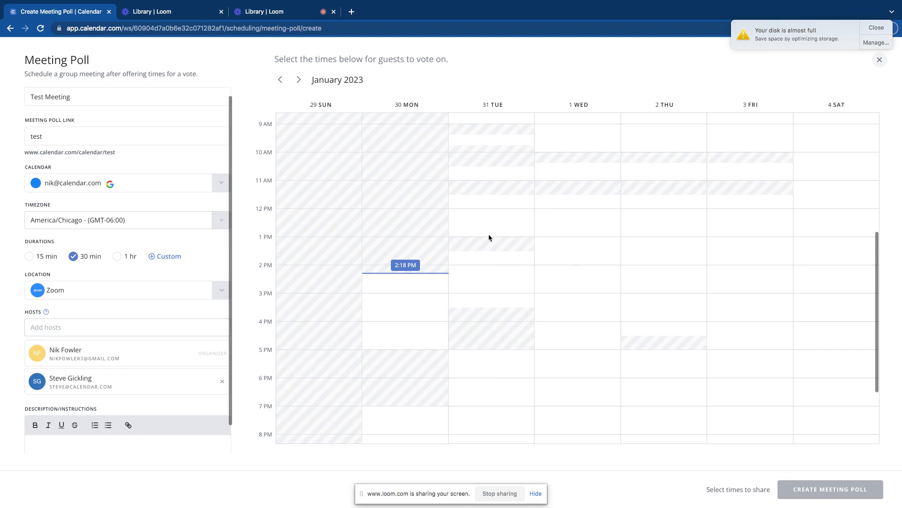
mouse_move(492, 275)
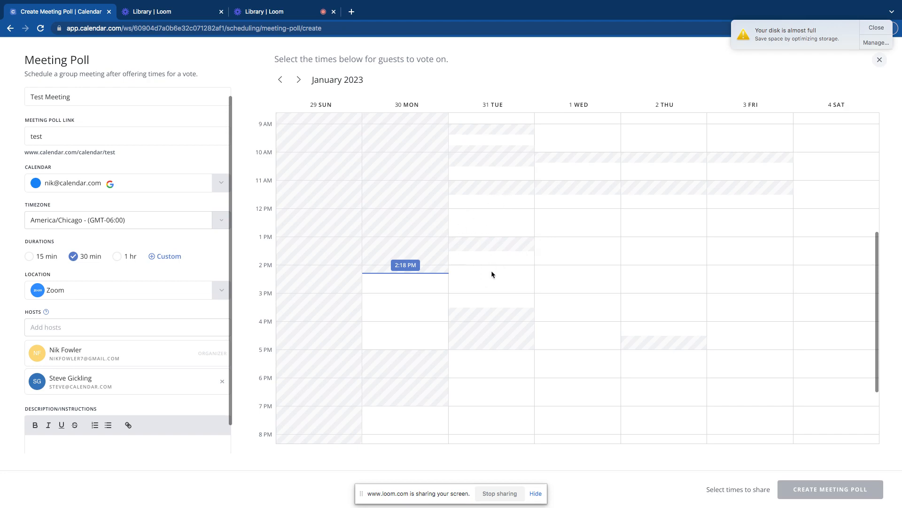
mouse_move(528, 314)
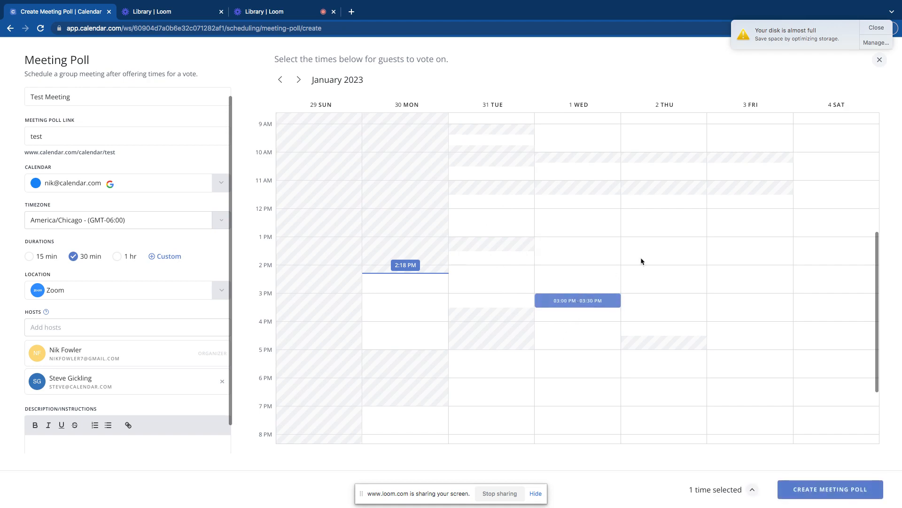
- Offer a Wednesday afternoon slot and a Friday 1:30–2:00 PM slot
click(664, 267)
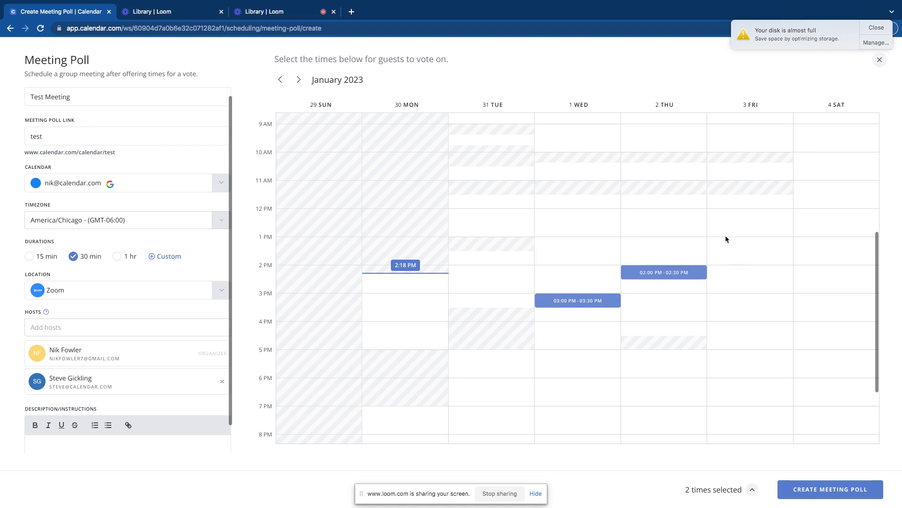
click(751, 246)
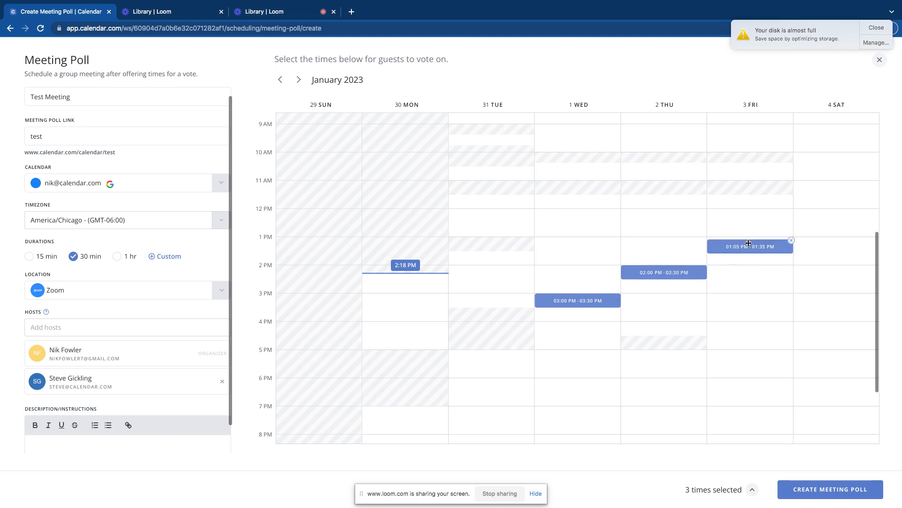
drag(750, 246, 751, 251)
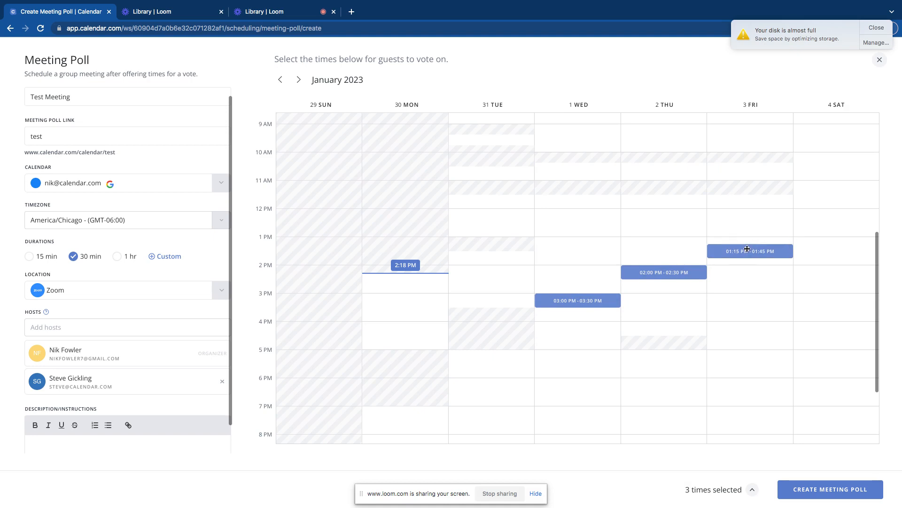
drag(749, 251, 749, 254)
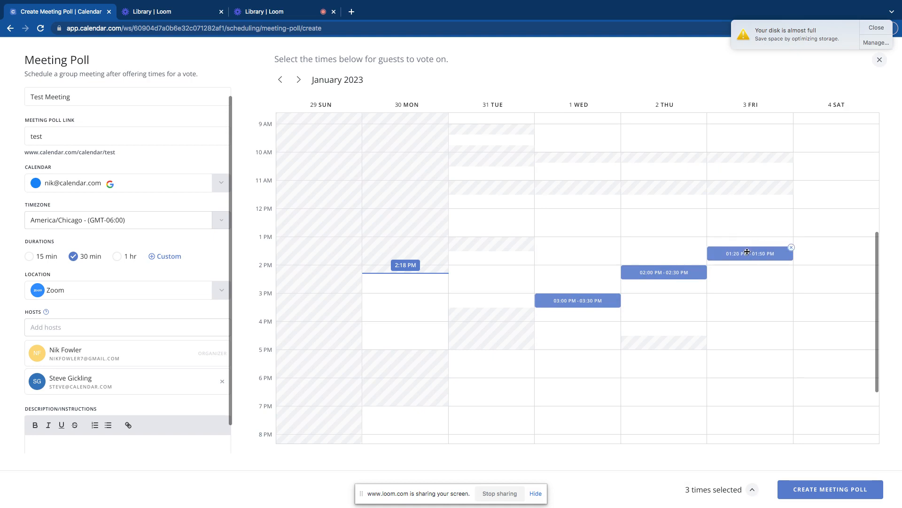
drag(750, 253, 750, 258)
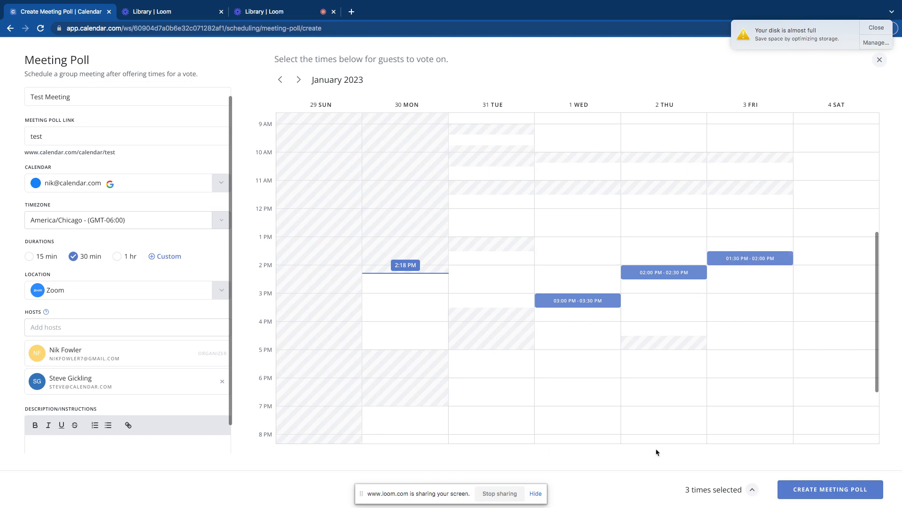
mouse_move(626, 352)
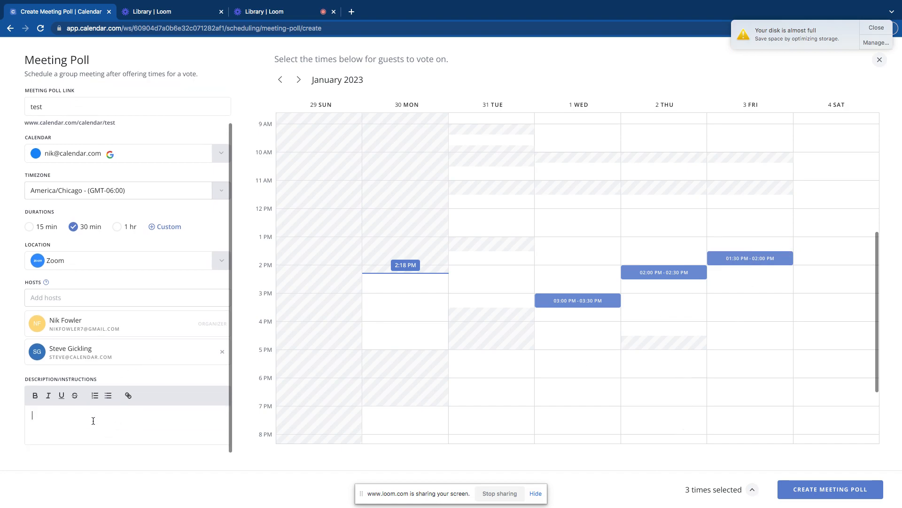
- Write 'Please feel free to vote on a time for this meeting' as the description
text(Please feel free to vo)
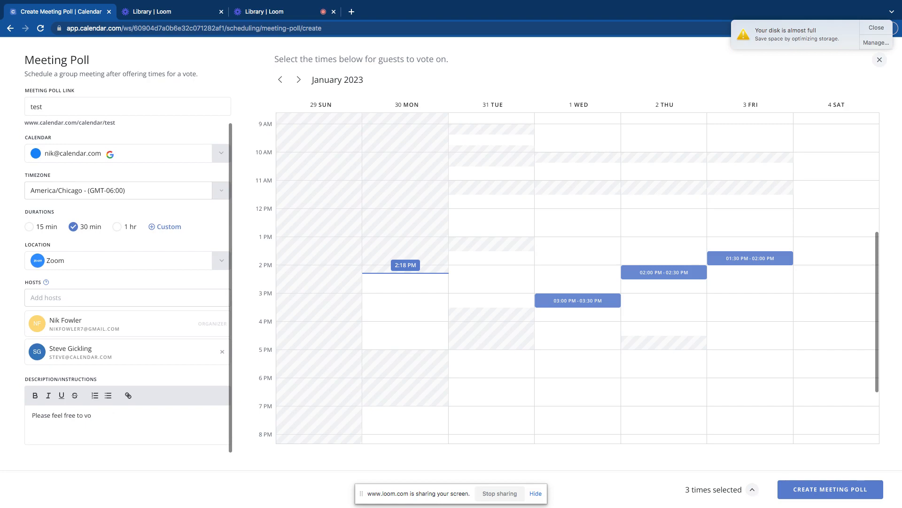
text(te on t)
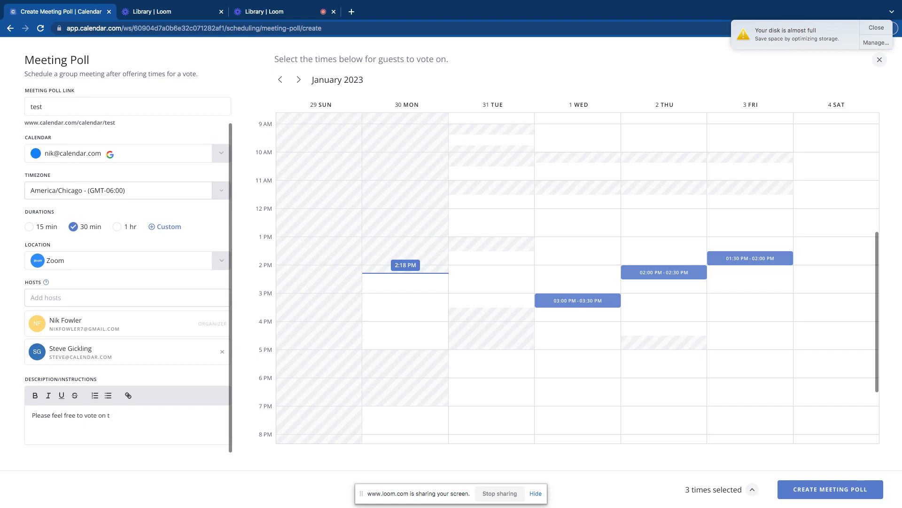
text(a a)
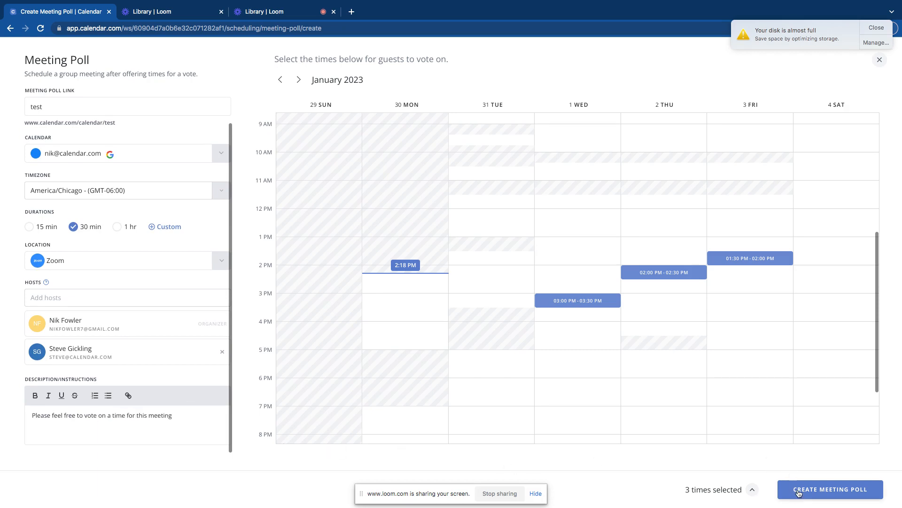
- Create the Test Meeting poll and dismiss the ready-to-share confirmation
click(830, 490)
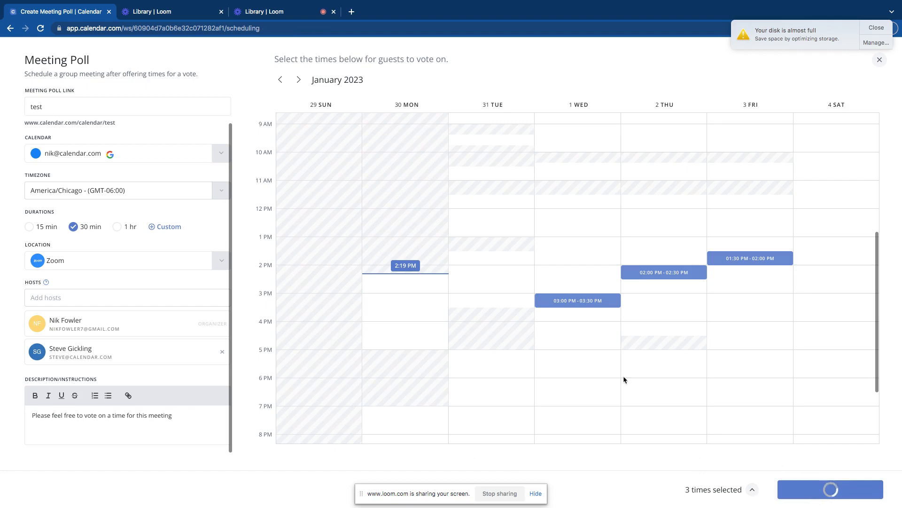
click(830, 489)
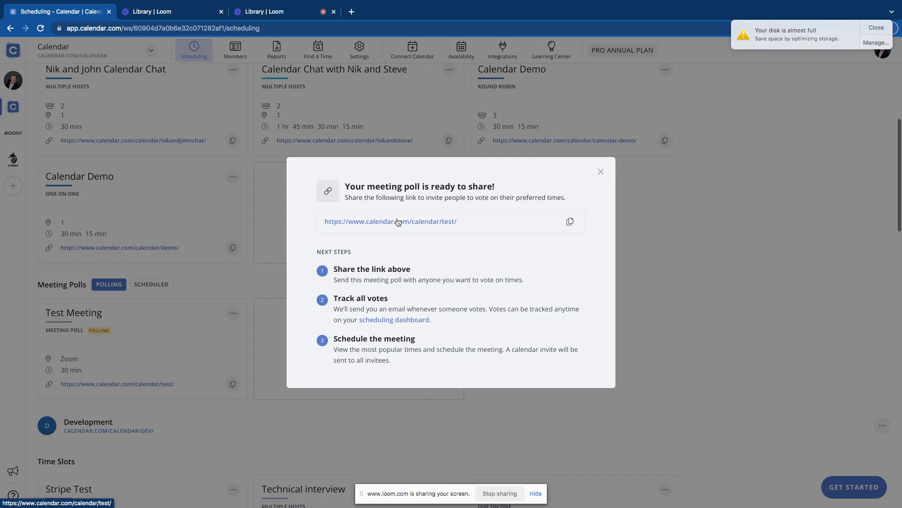
mouse_move(447, 324)
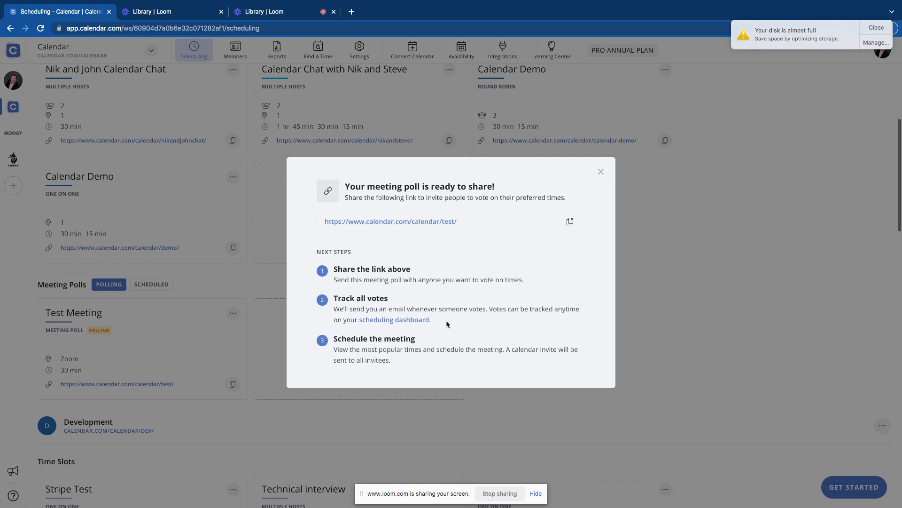
mouse_move(385, 363)
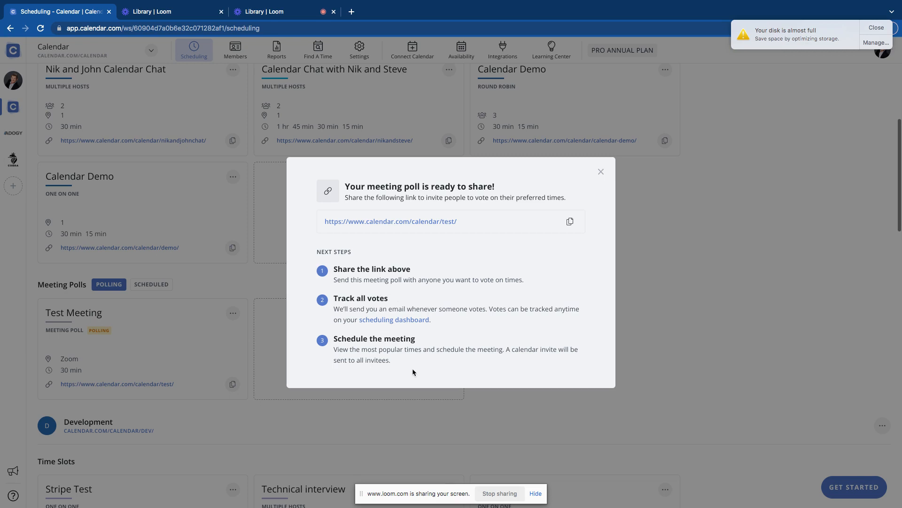
mouse_move(441, 324)
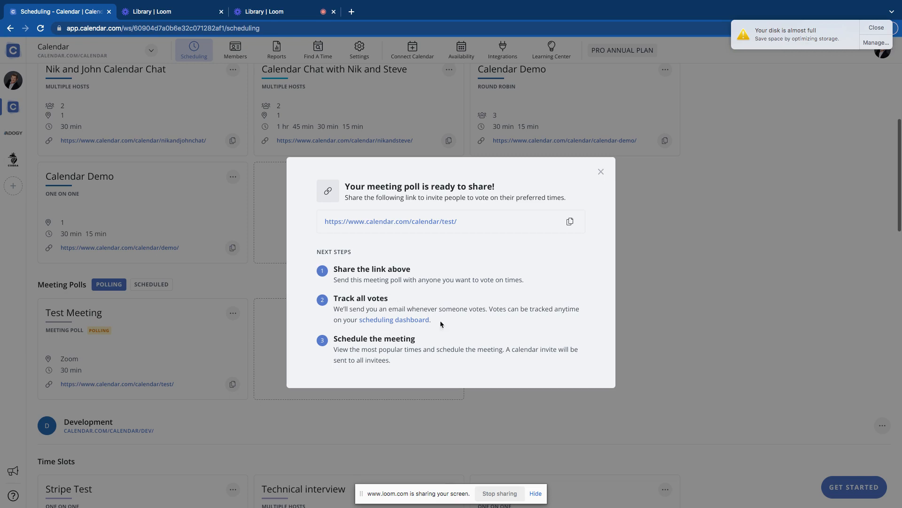
click(601, 172)
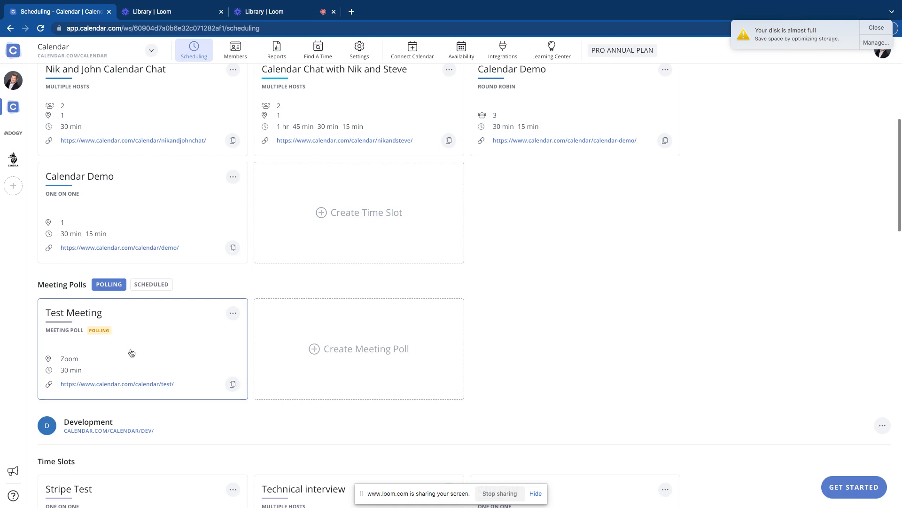
mouse_move(103, 300)
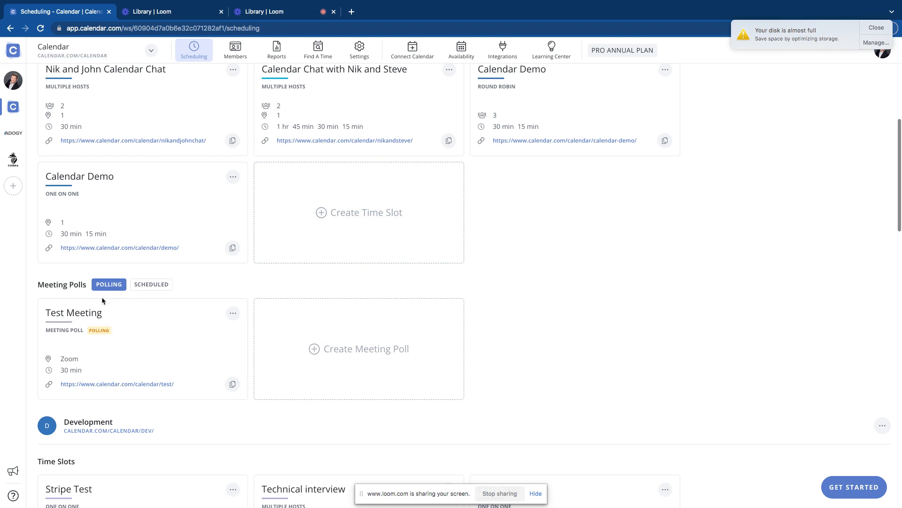
- Switch to the Scheduled polls list and back to Polling
click(151, 285)
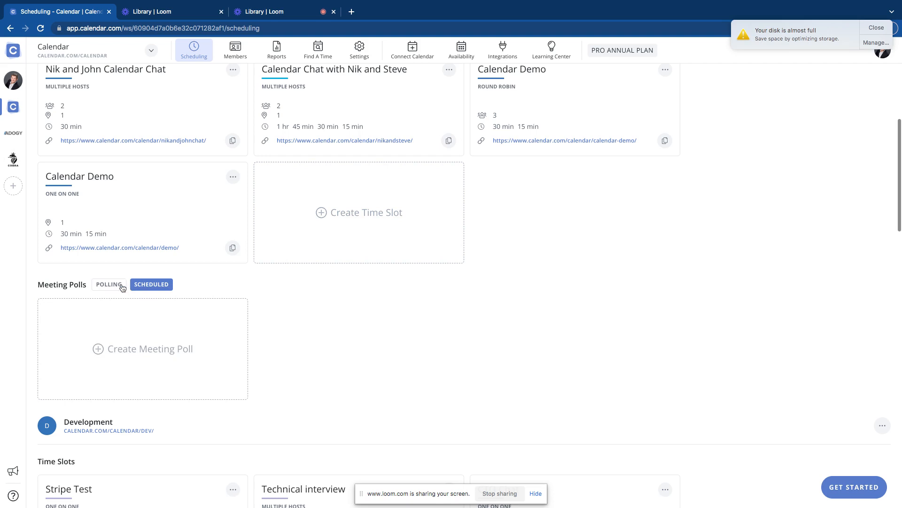
click(109, 284)
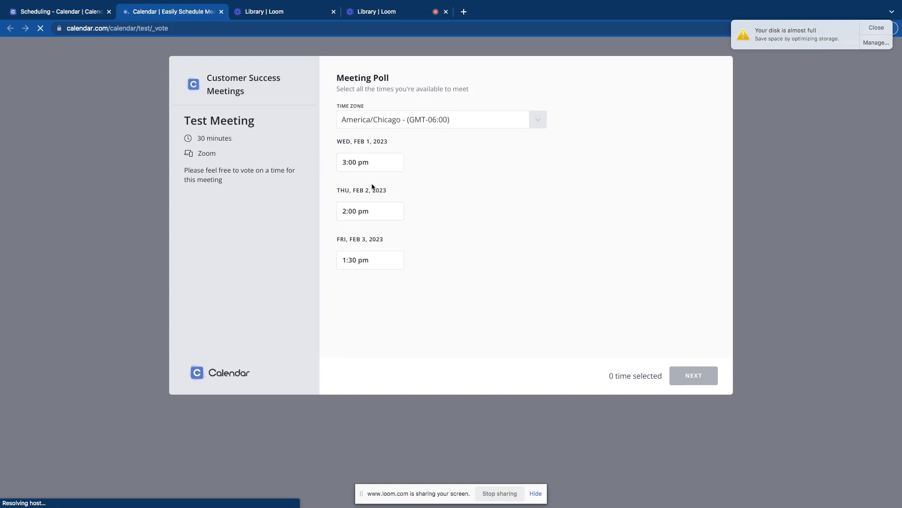
- Vote for Friday 1:30 pm, deselect Thursday 2:00 pm, and continue to voter details
click(370, 260)
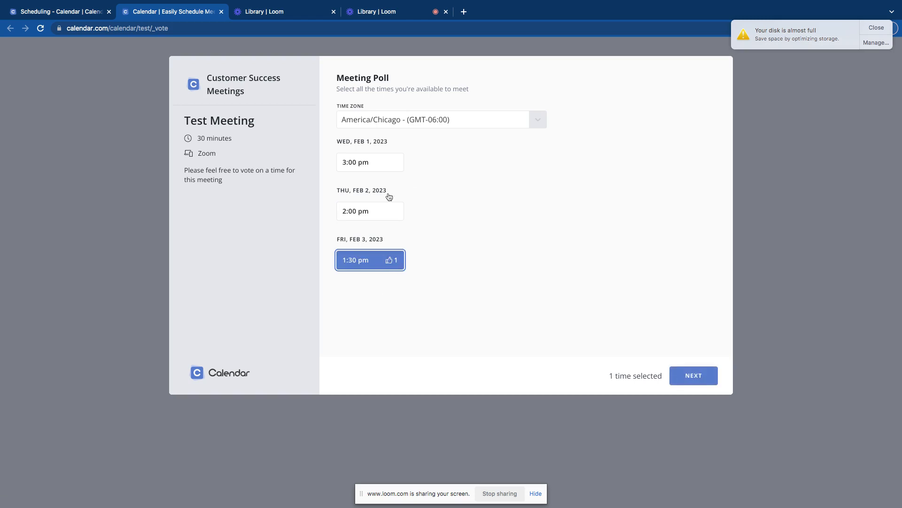
click(370, 211)
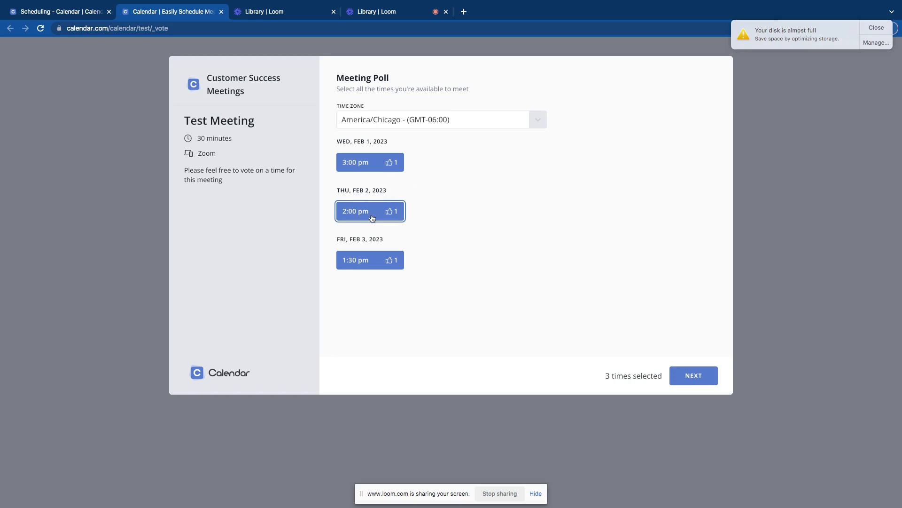
click(370, 211)
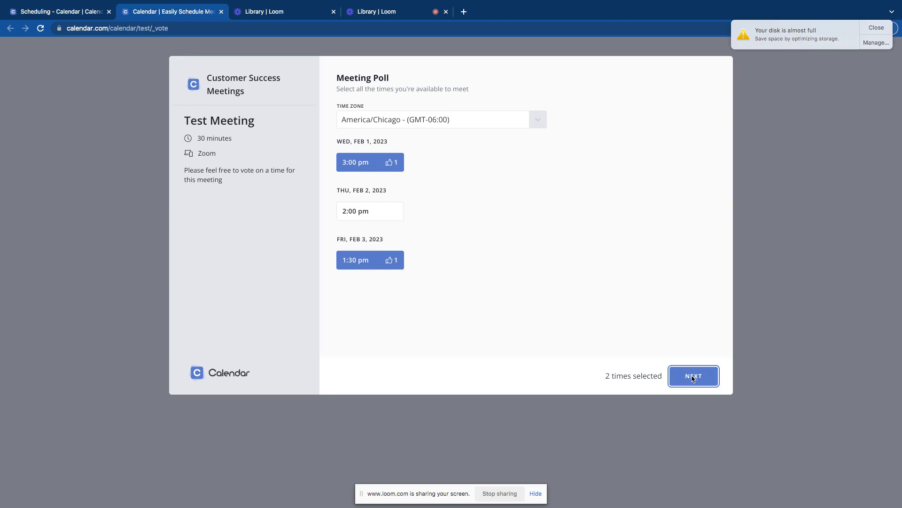
click(692, 376)
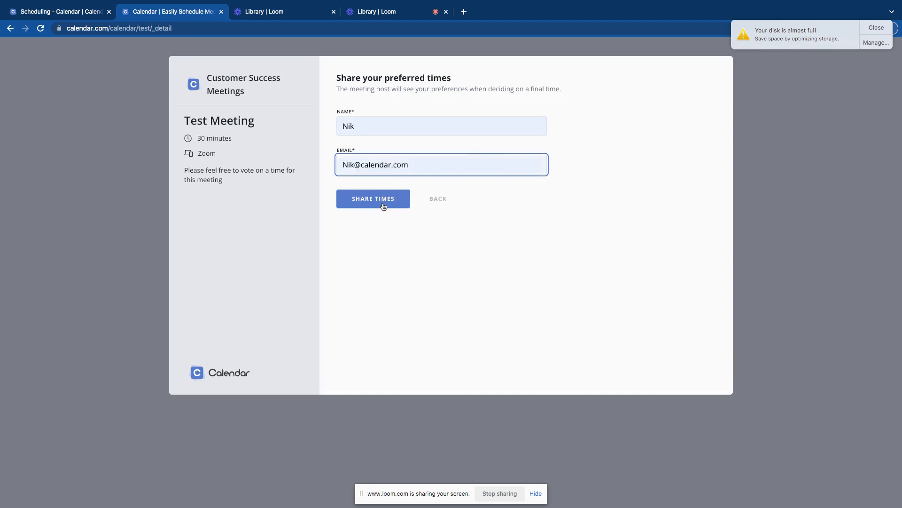
- Submit the chosen times and return to the Scheduling - Calendar tab
click(373, 198)
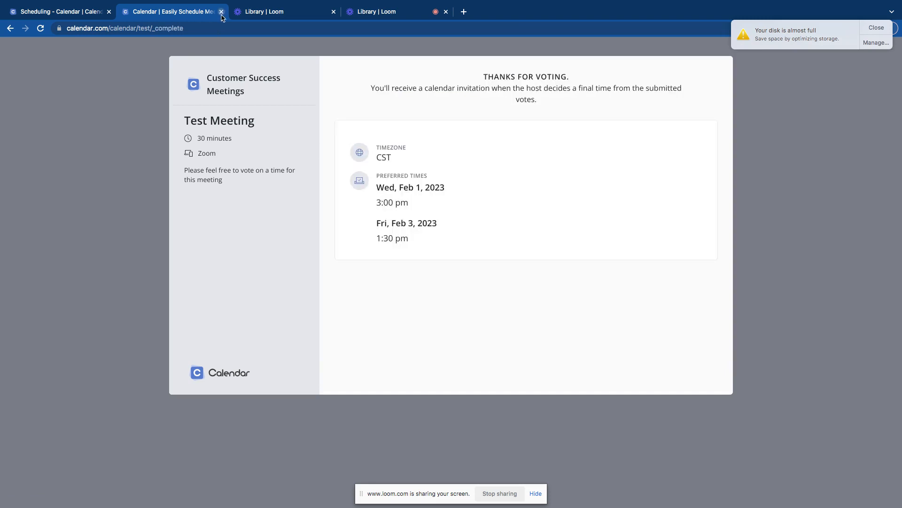
click(57, 11)
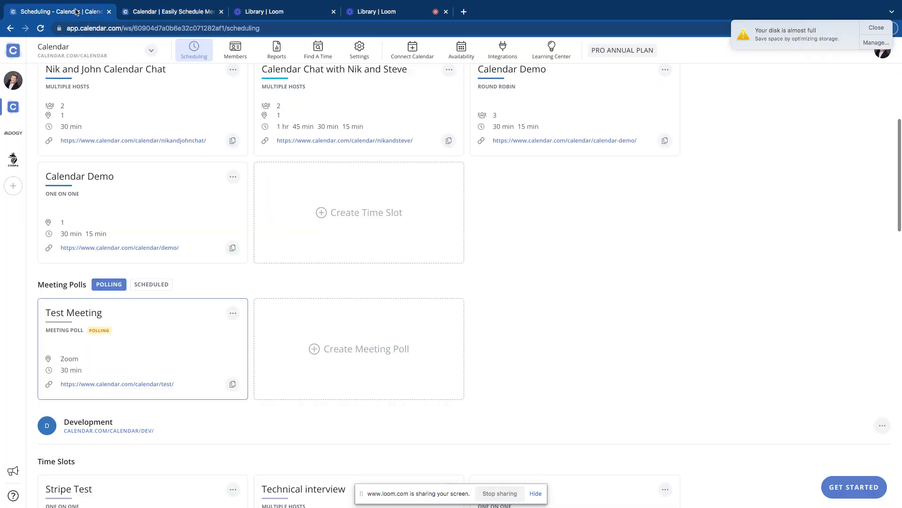
mouse_move(149, 342)
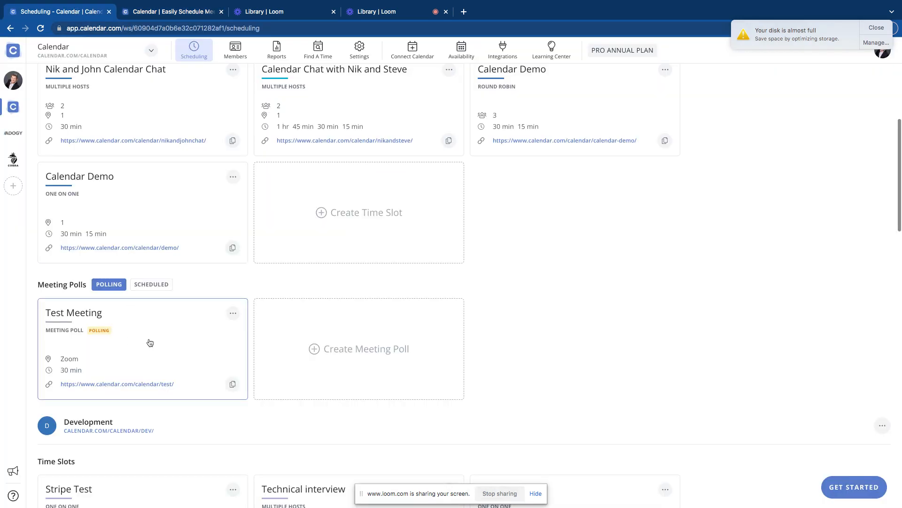
- Review Test Meeting poll votes and start an event for Wed, Feb 1, 3:00 pm
click(74, 312)
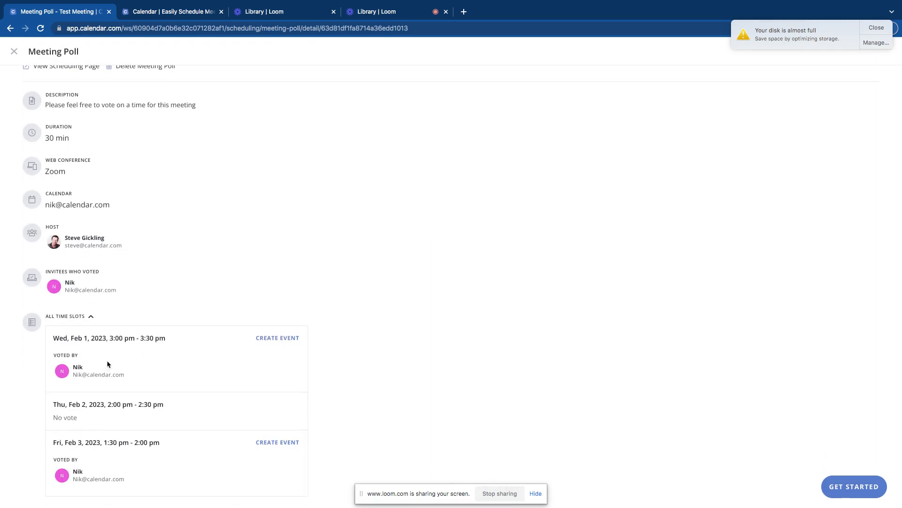
mouse_move(112, 460)
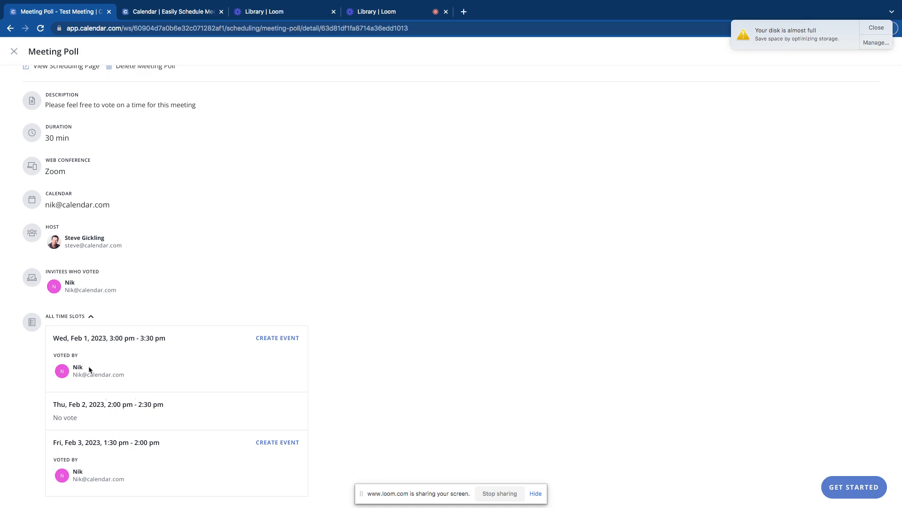
mouse_move(78, 371)
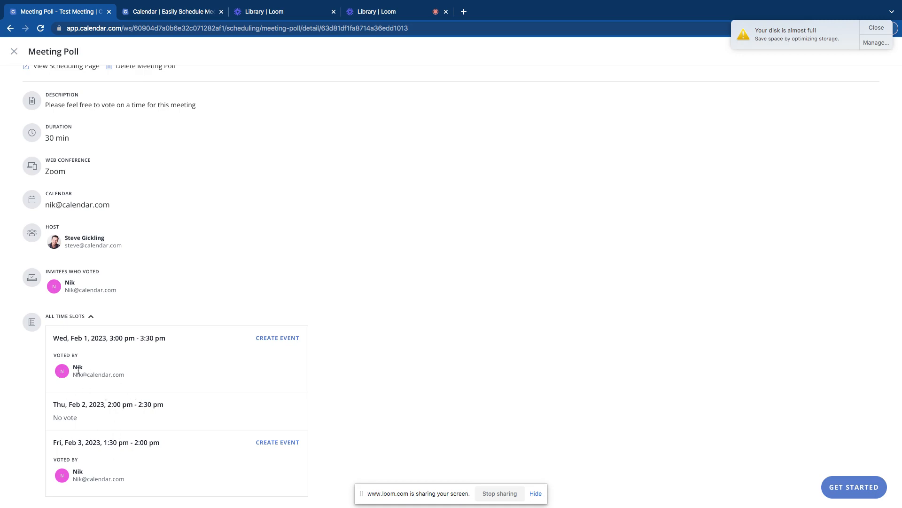
mouse_move(67, 328)
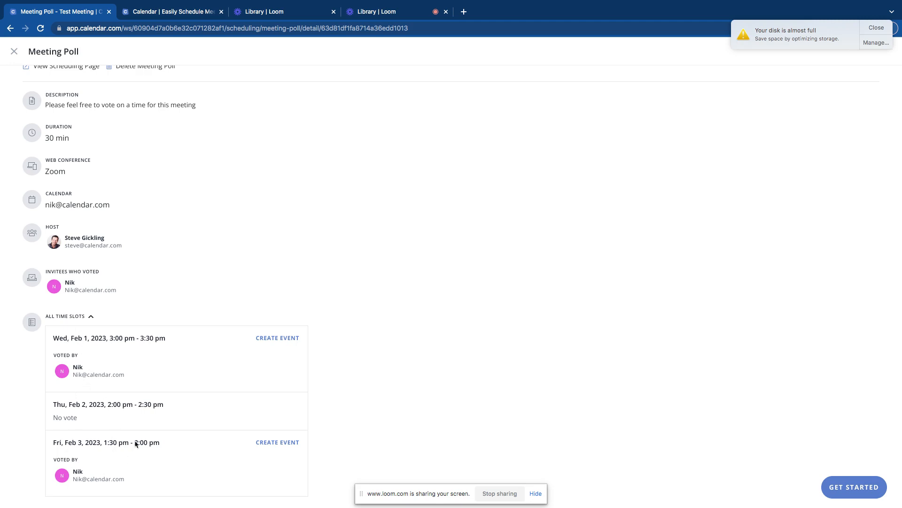
mouse_move(210, 367)
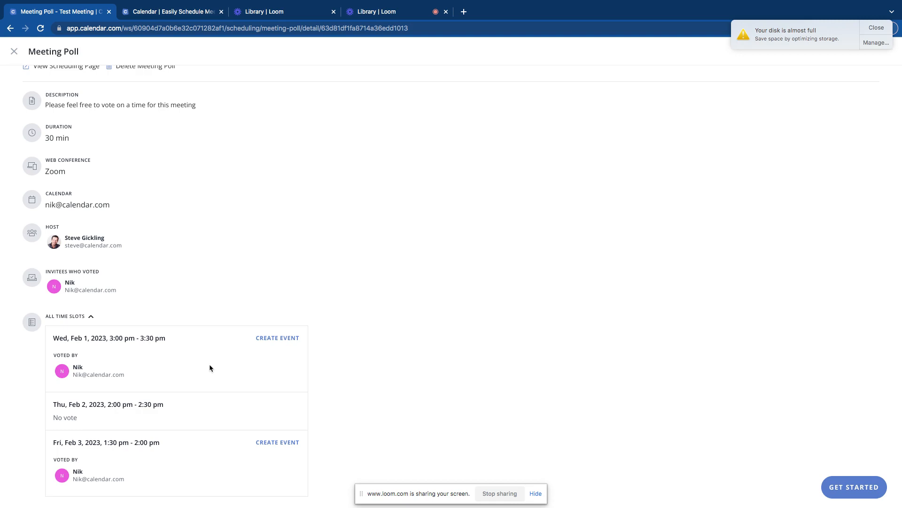
mouse_move(278, 338)
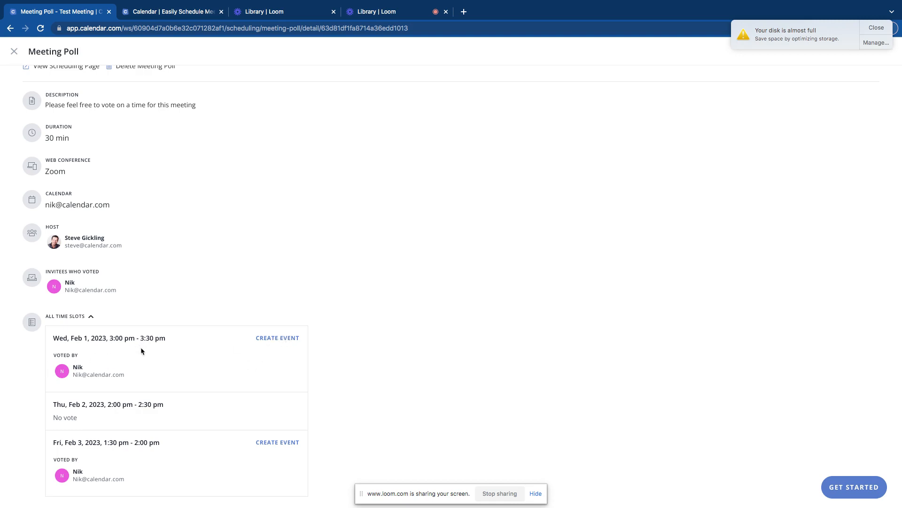
mouse_move(185, 449)
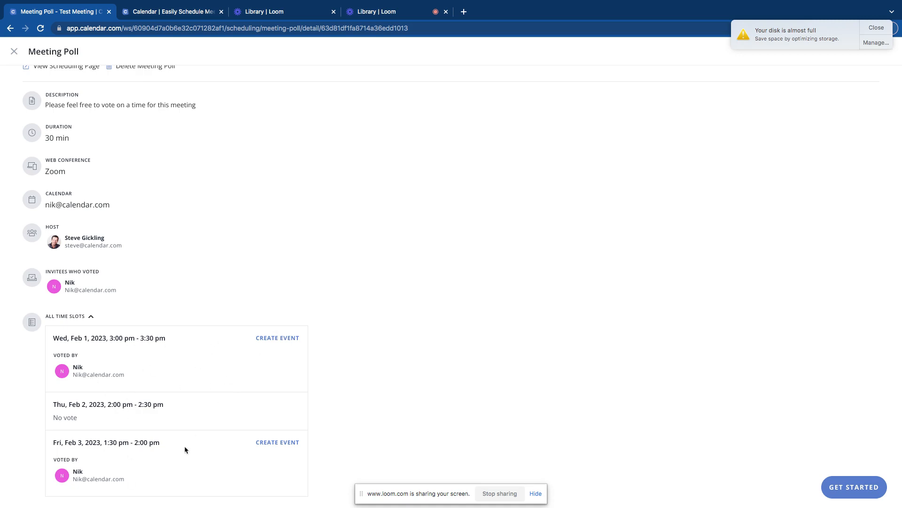
mouse_move(279, 340)
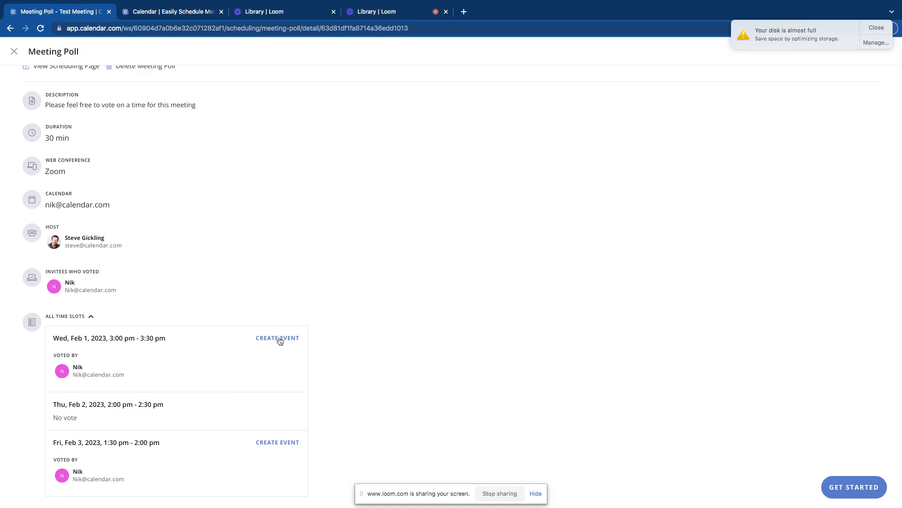
click(277, 337)
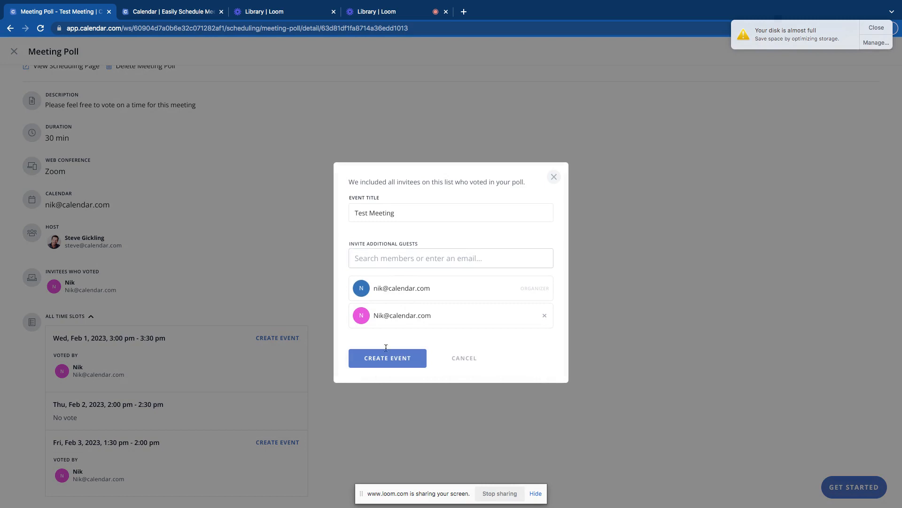
- Confirm creating the Test Meeting event for Wed, Feb 1, 3:00 pm
click(387, 357)
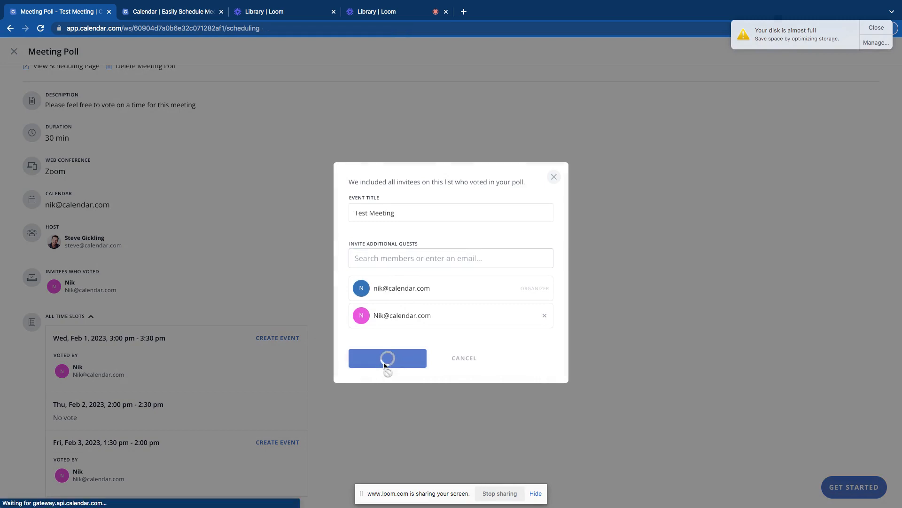
click(386, 357)
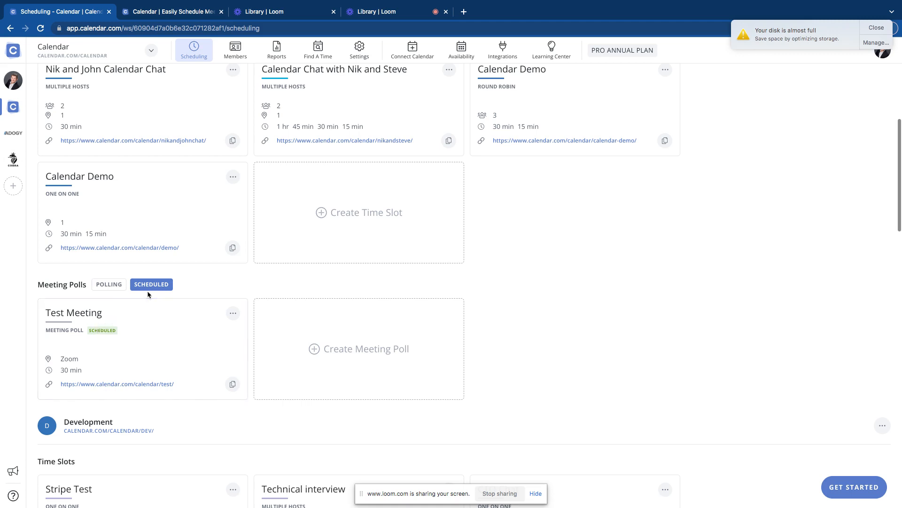
click(151, 284)
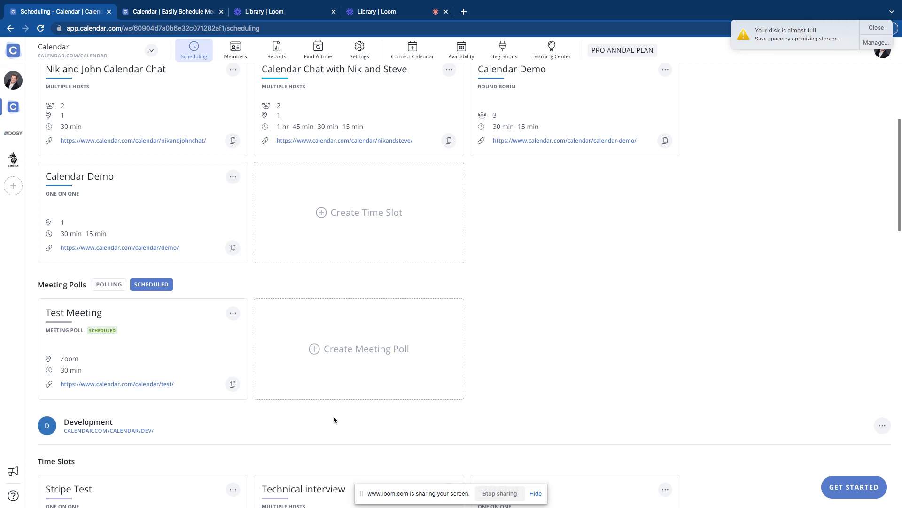
scroll(down, 3)
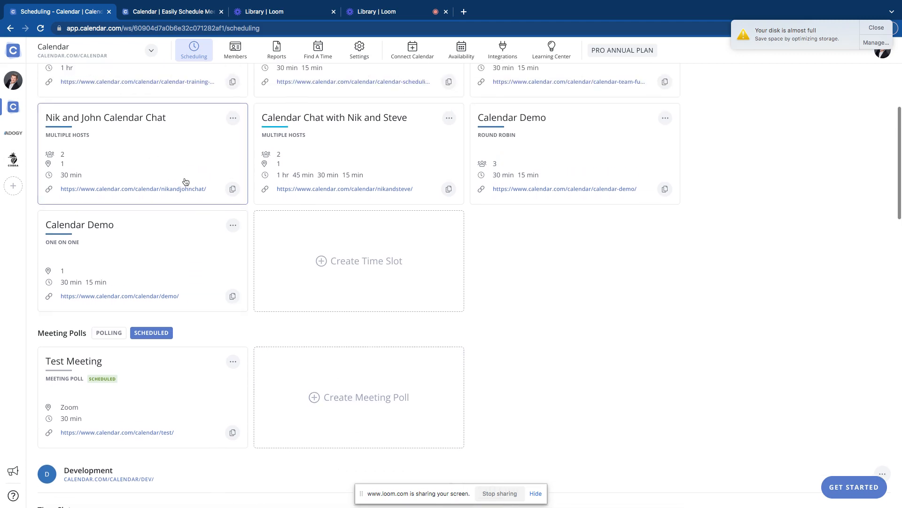
mouse_move(132, 262)
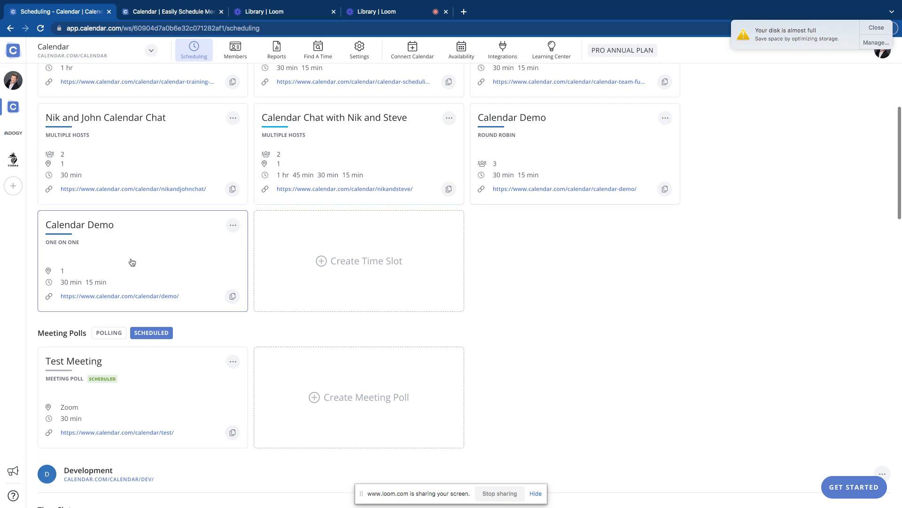
scroll(down, 3)
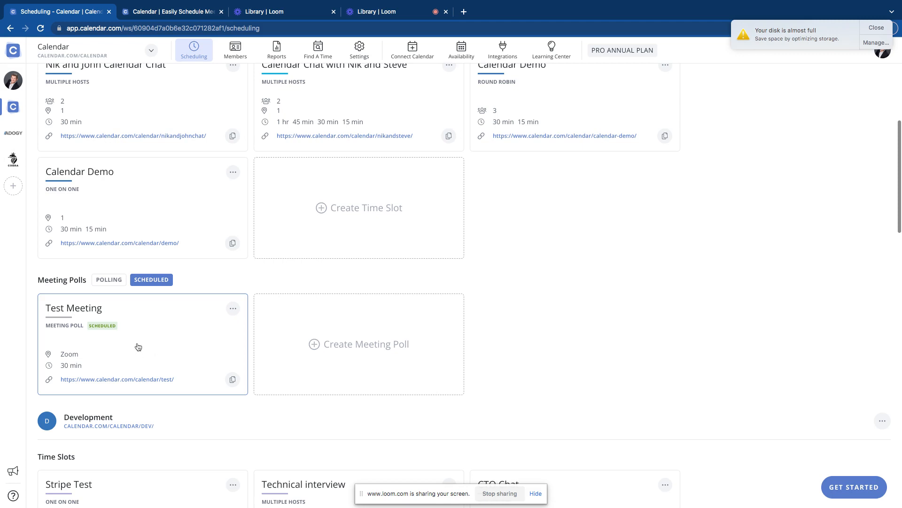
mouse_move(146, 346)
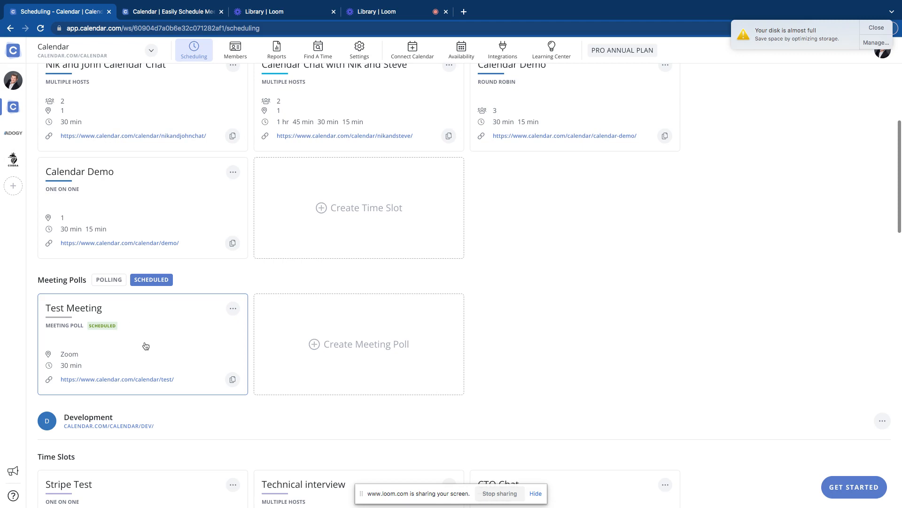
mouse_move(108, 351)
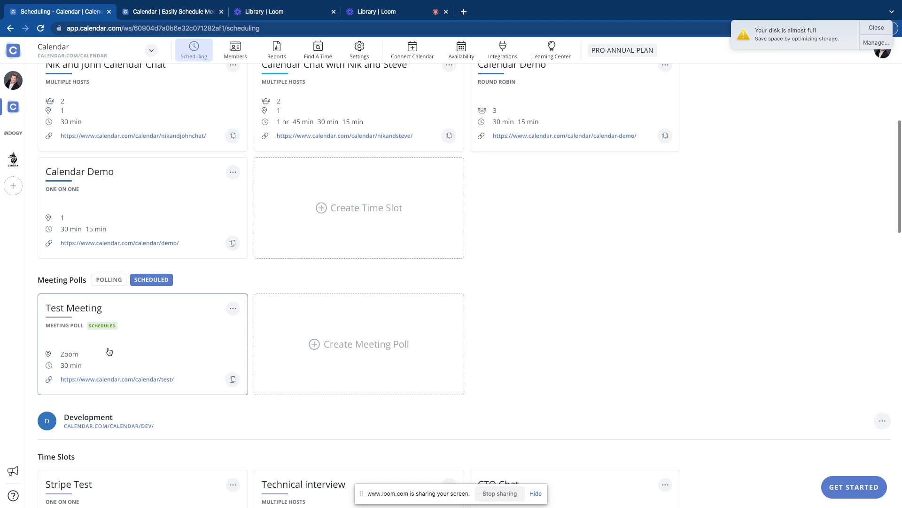
mouse_move(177, 344)
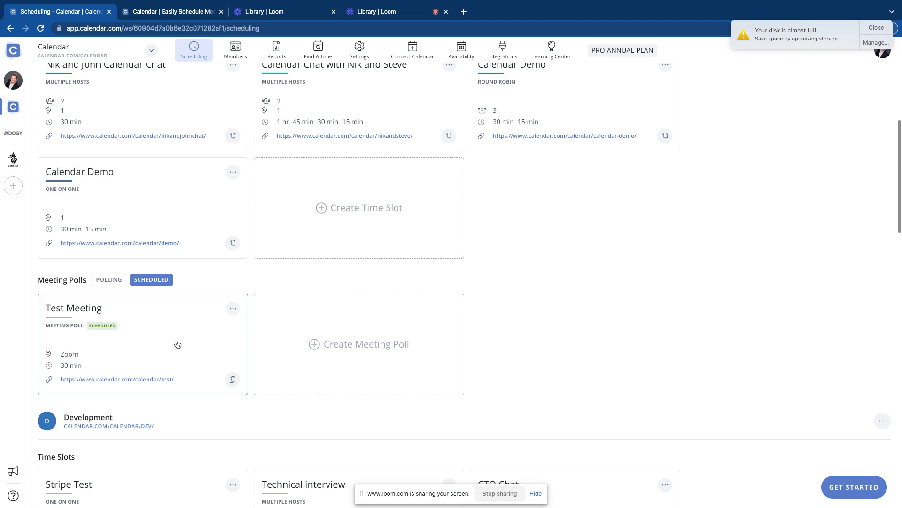
mouse_move(312, 305)
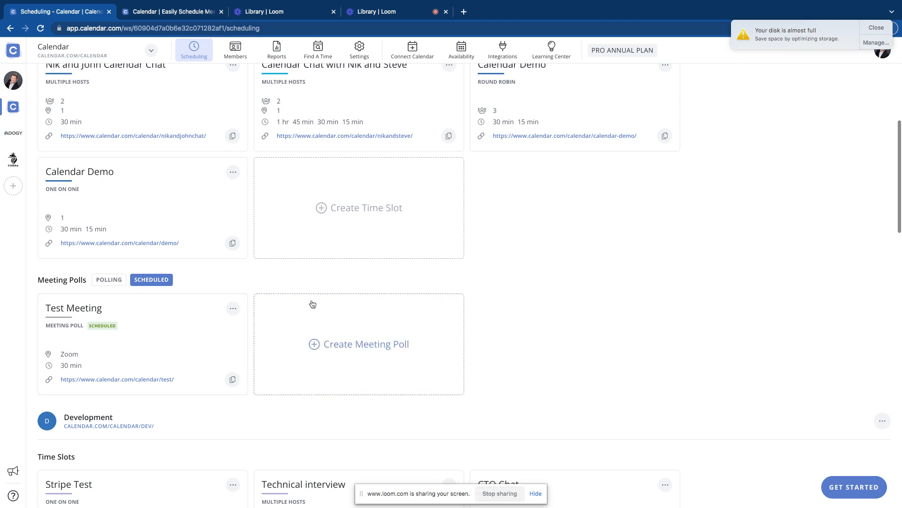